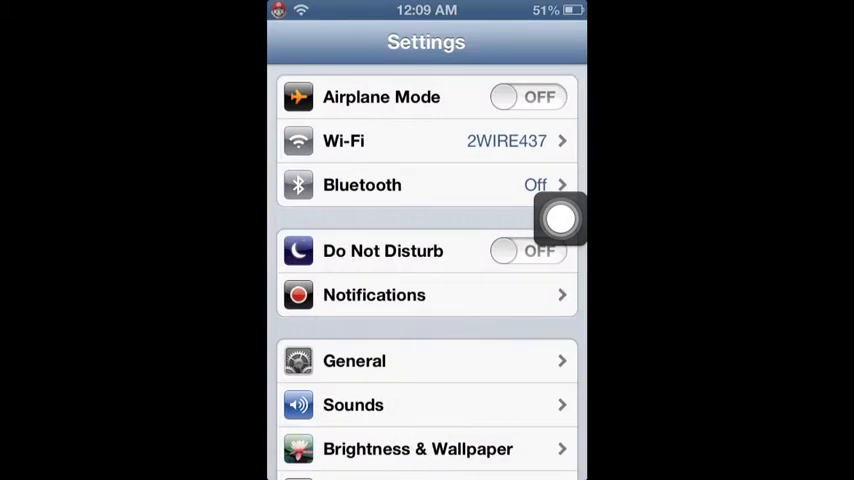
Enable the BMW i8 Sliders theme in WinterBoard's Select Themes list, then return to Settings.
{"action": "scroll", "scroll_direction": "down", "scroll_amount": 3}
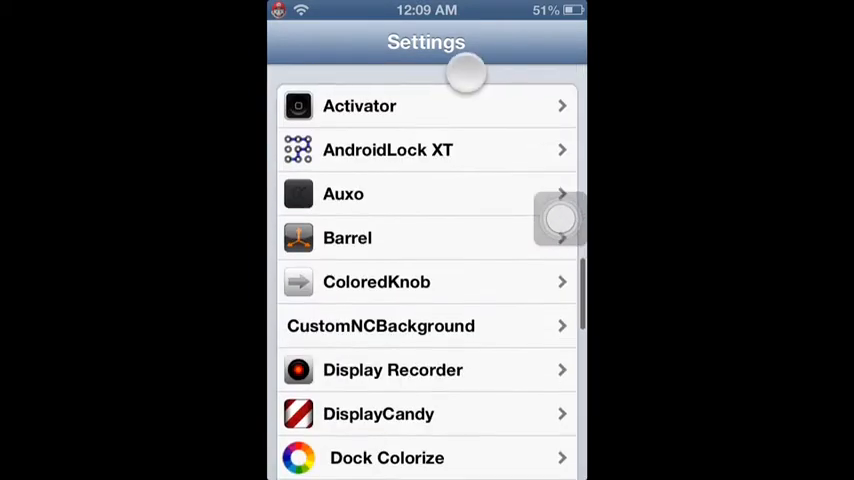
{"action": "scroll", "scroll_direction": "down", "scroll_amount": 3}
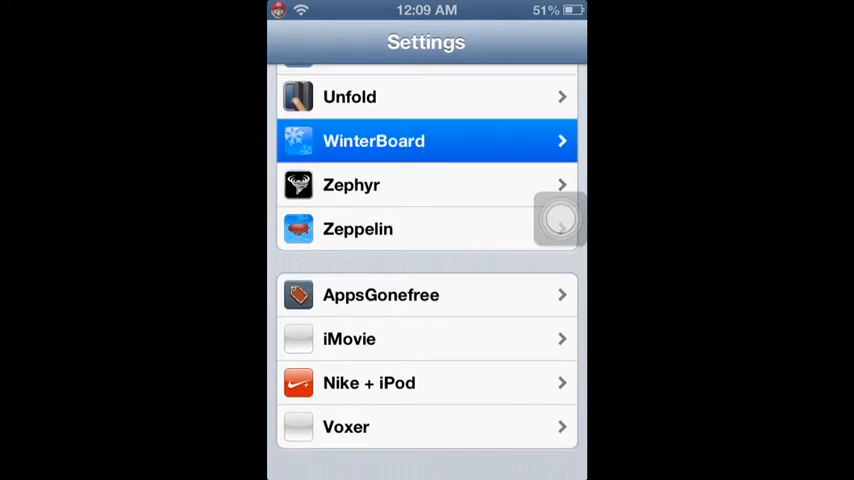
{"action": "left_click", "coordinate": [426, 140]}
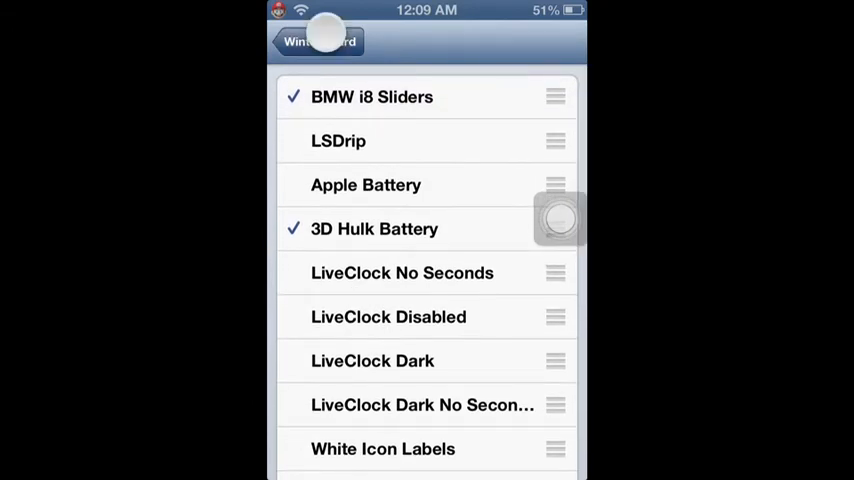
{"action": "left_click", "coordinate": [312, 42]}
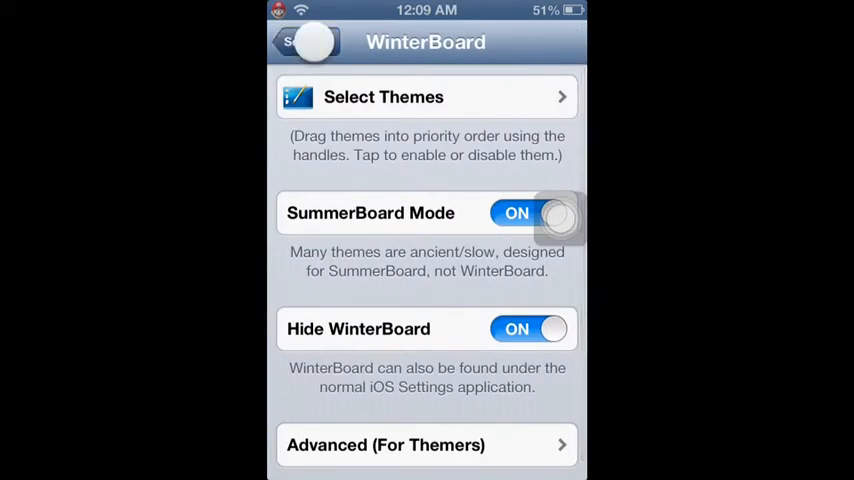
{"action": "left_click", "coordinate": [305, 42]}
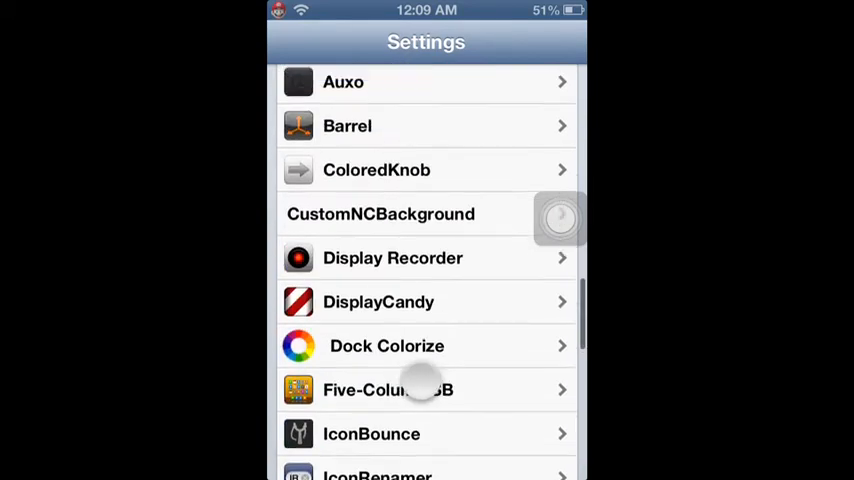
Switch ColoredKnob's Enabled setting off and return to the main Settings list.
{"action": "left_click", "coordinate": [426, 170]}
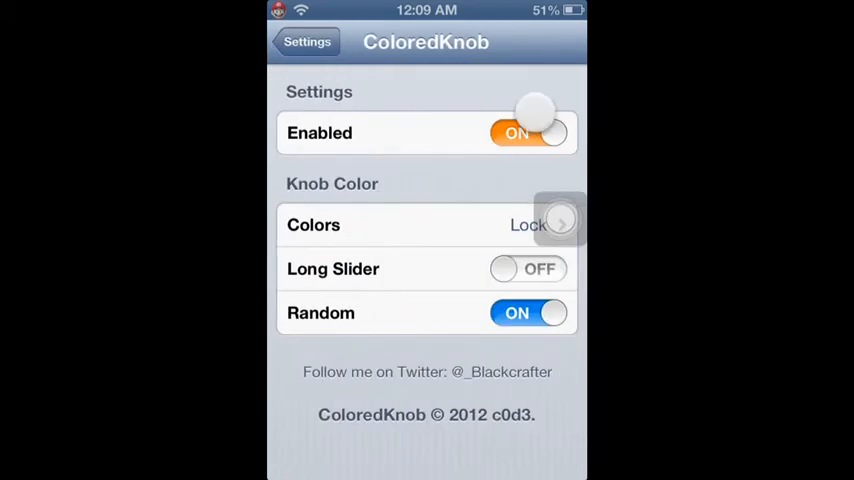
{"action": "left_click", "coordinate": [529, 133]}
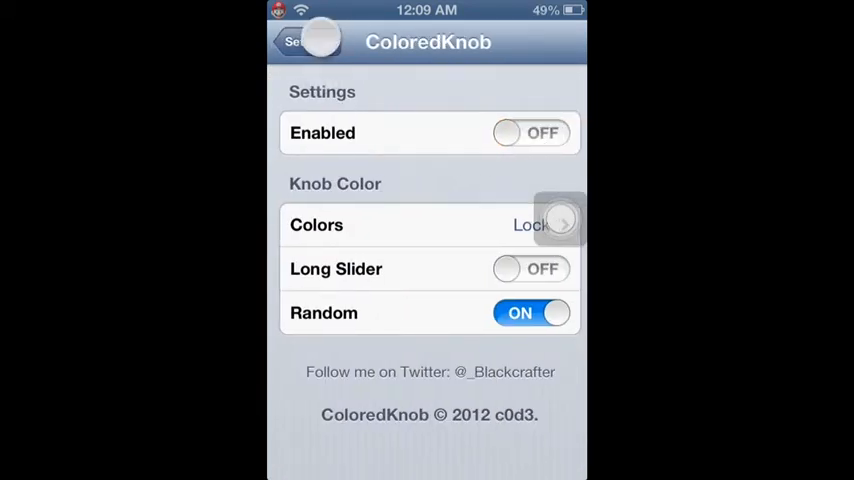
{"action": "left_click", "coordinate": [295, 42]}
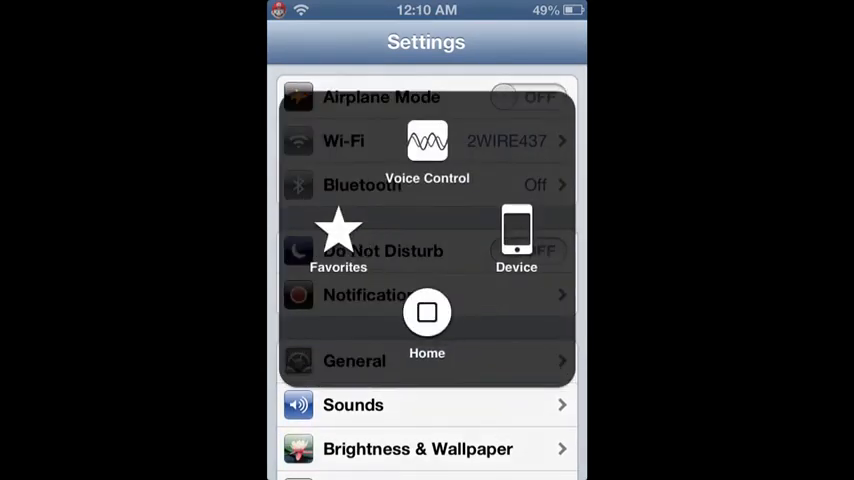
Lock the device via AssistiveTouch, then unlock it by sliding the BMW i8 car.
{"action": "left_click", "coordinate": [427, 312]}
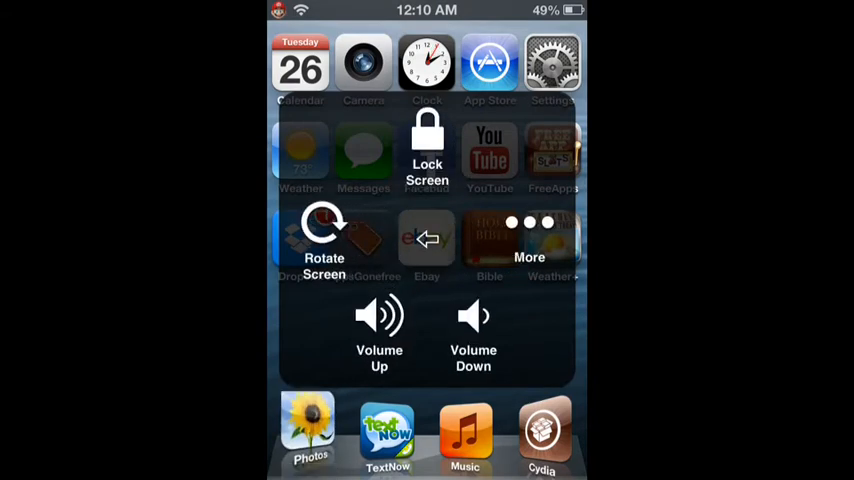
{"action": "left_click", "coordinate": [427, 155]}
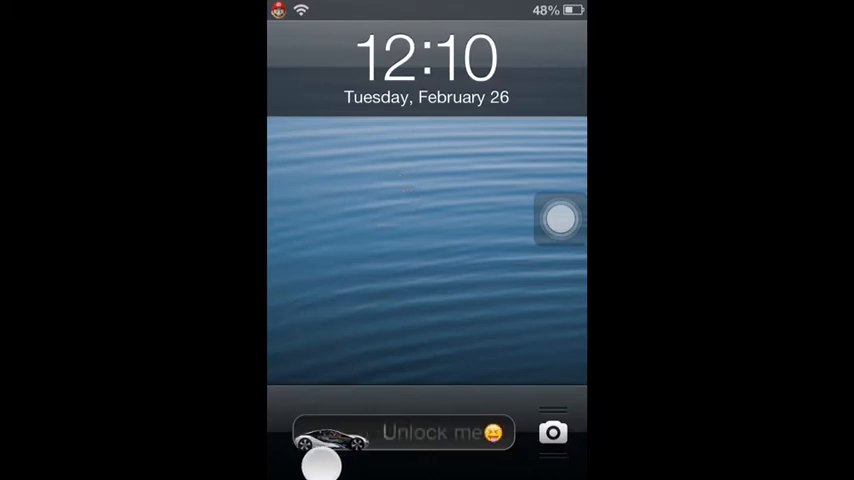
{"action": "left_click_drag", "start_coordinate": [322, 466], "coordinate": [437, 466]}
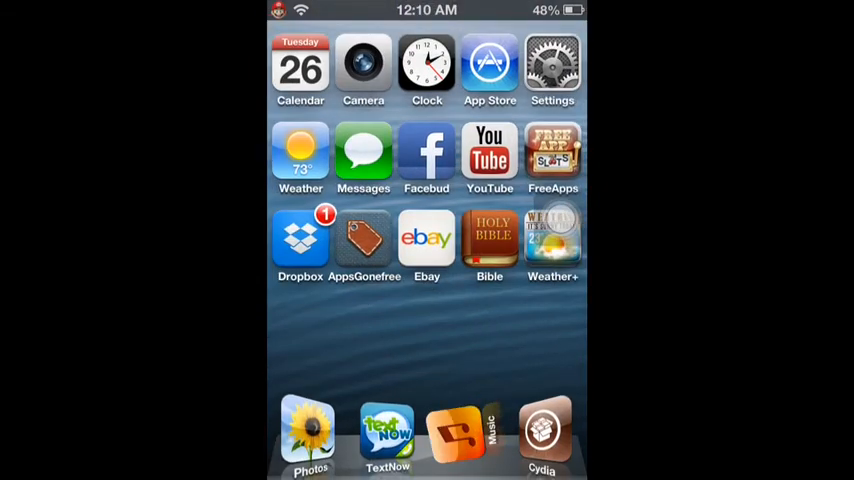
Reopen Settings and confirm BMW i8 Sliders is still checked in WinterBoard's themes.
{"action": "left_click", "coordinate": [552, 65]}
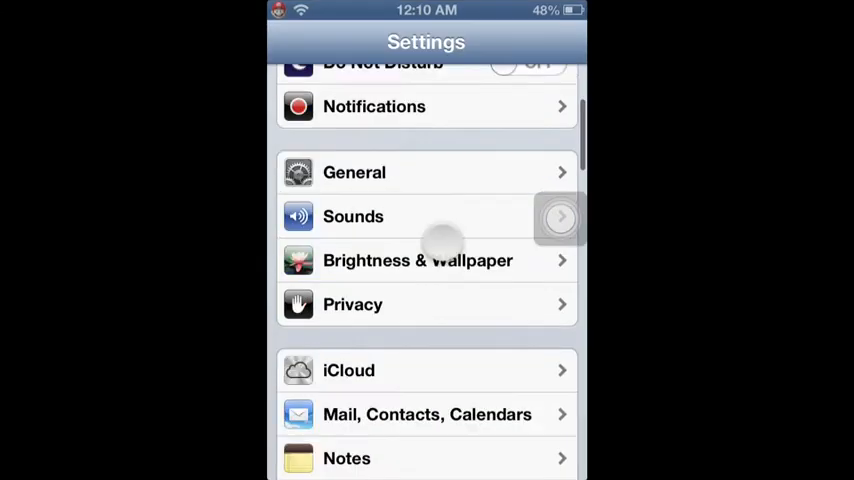
{"action": "scroll", "scroll_direction": "down", "scroll_amount": 3}
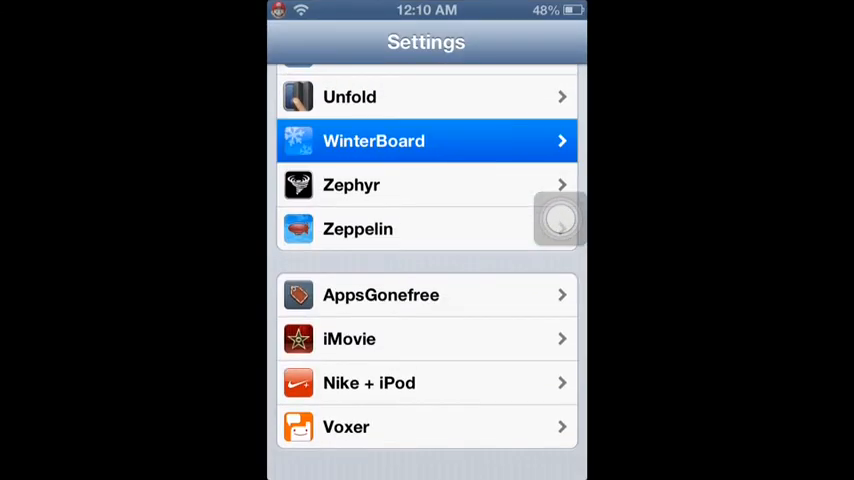
{"action": "left_click", "coordinate": [427, 140]}
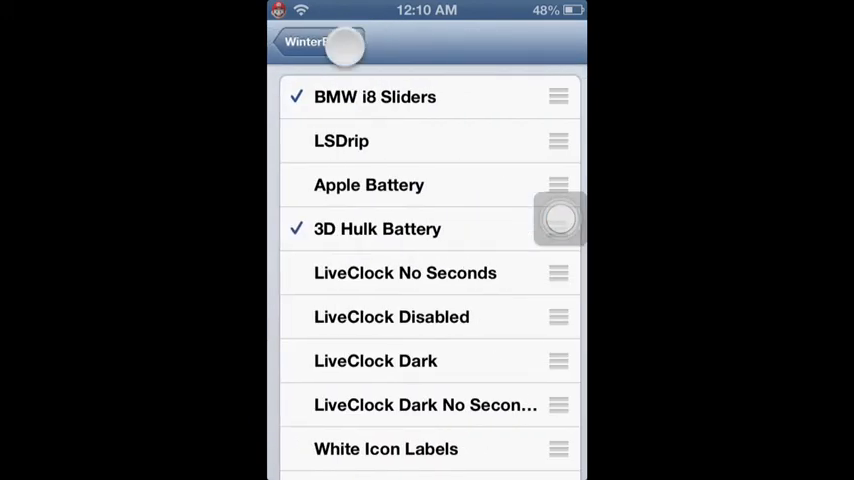
{"action": "left_click", "coordinate": [300, 42]}
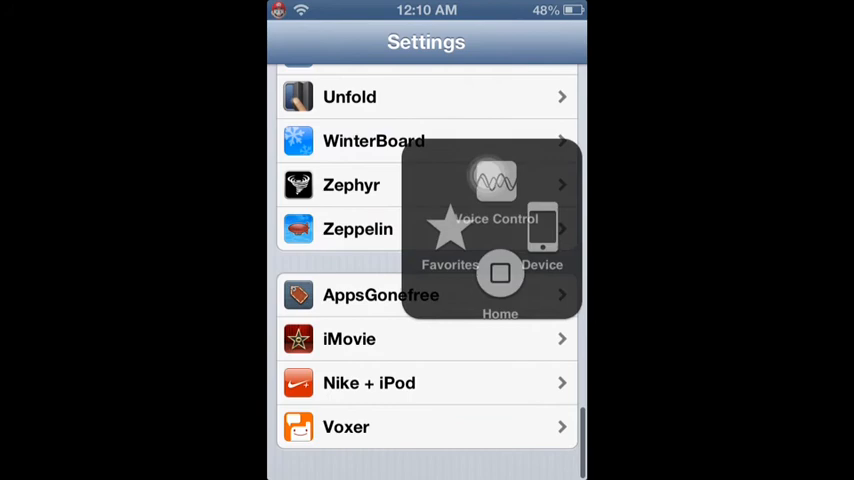
View the BMW i8 Slider Theme 1.0 package in Cydia, then return home via AssistiveTouch.
{"action": "left_click", "coordinate": [500, 280]}
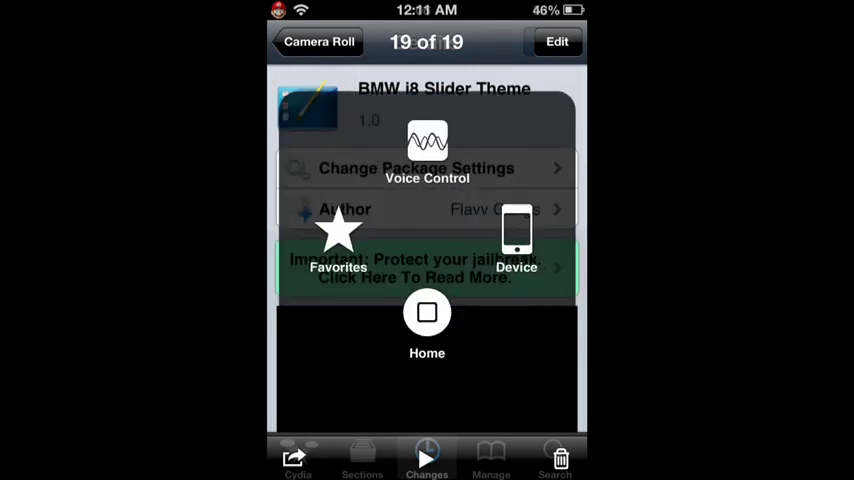
{"action": "left_click", "coordinate": [427, 313]}
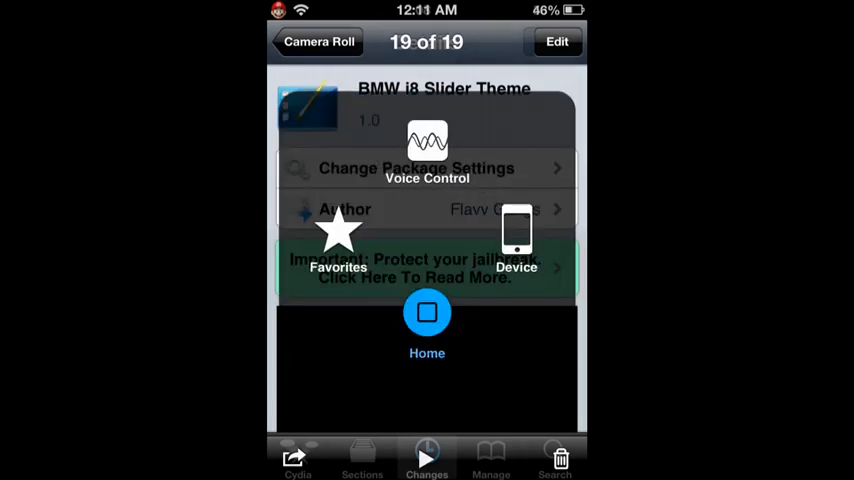